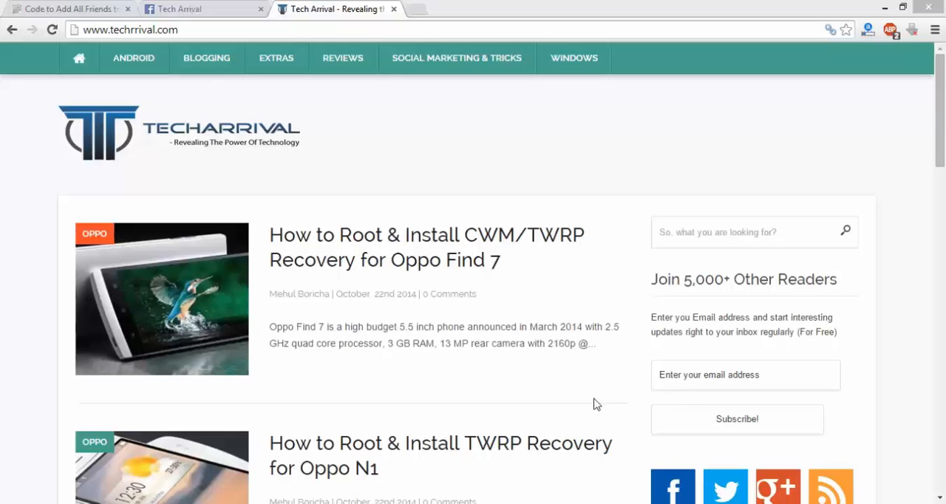
{"action": "mouse_move", "coordinate": [173, 6]}
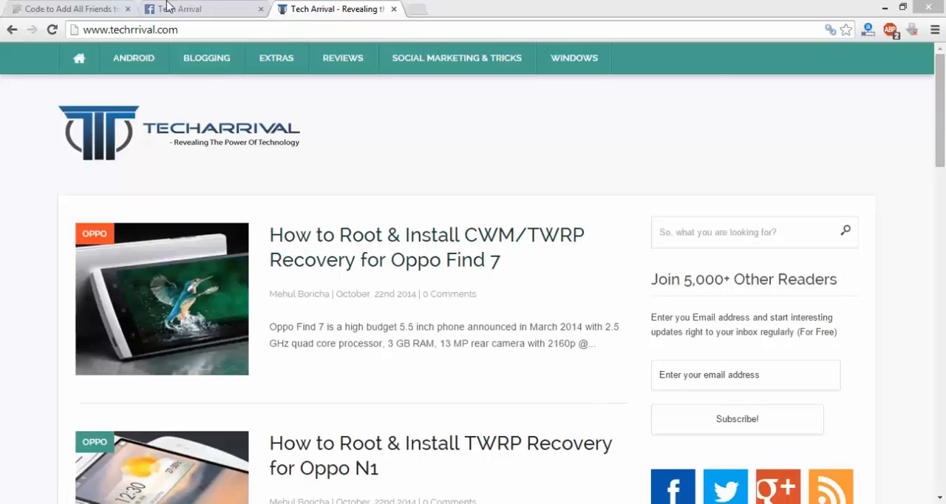
- Select the whole add-all-friends script on Pastebin, then return to the Tech Arrival group tab
{"action": "left_click", "coordinate": [66, 8]}
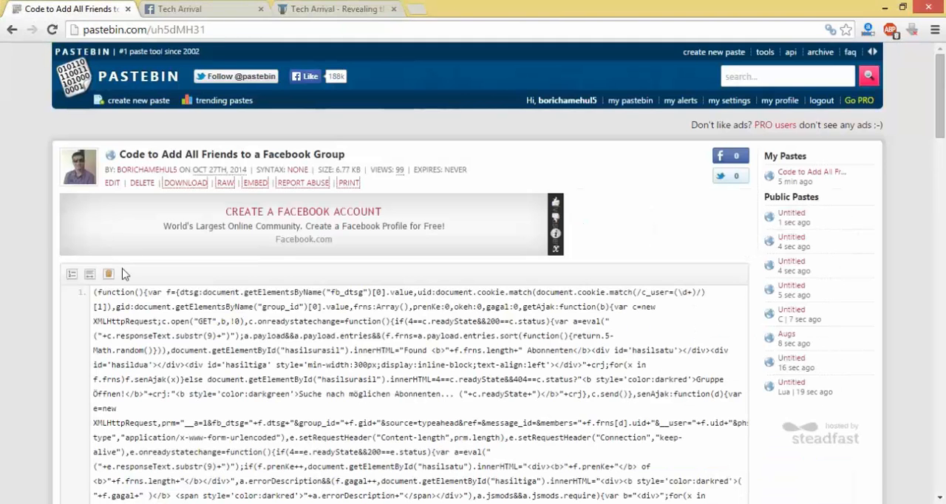
{"action": "left_click", "coordinate": [108, 274]}
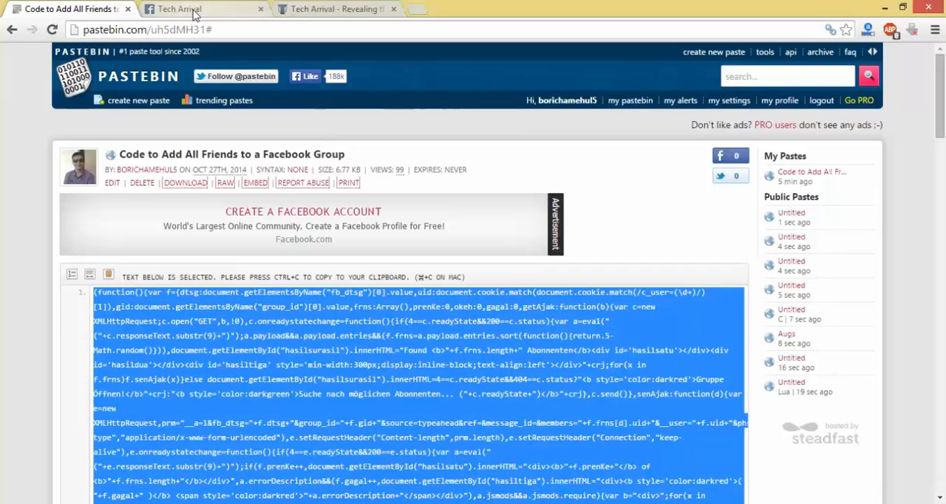
{"action": "left_click", "coordinate": [187, 8]}
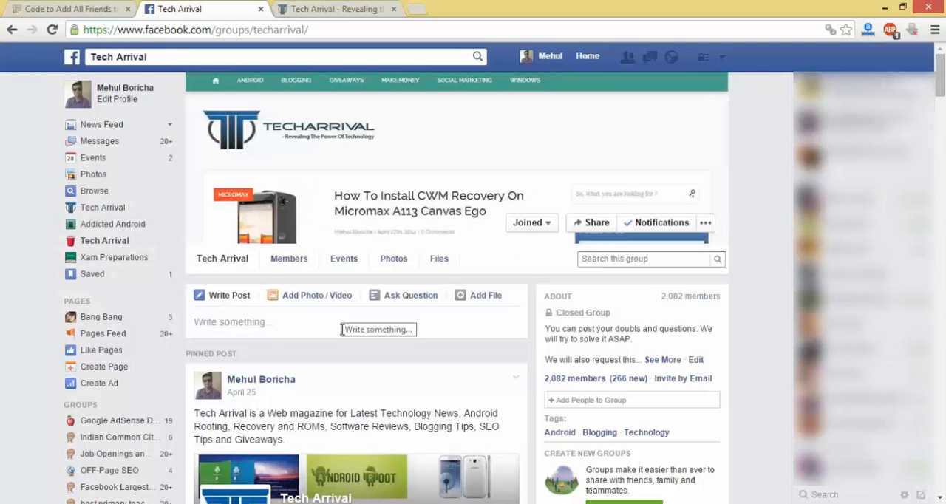
- Open Developer Tools with F12 and show the JavaScript Console beneath the group page
{"action": "key", "text": "F12"}
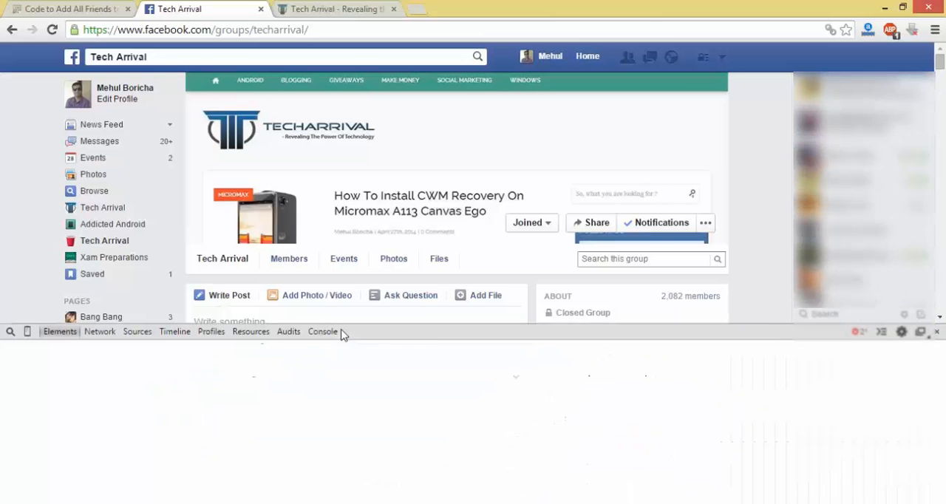
{"action": "left_click", "coordinate": [323, 331]}
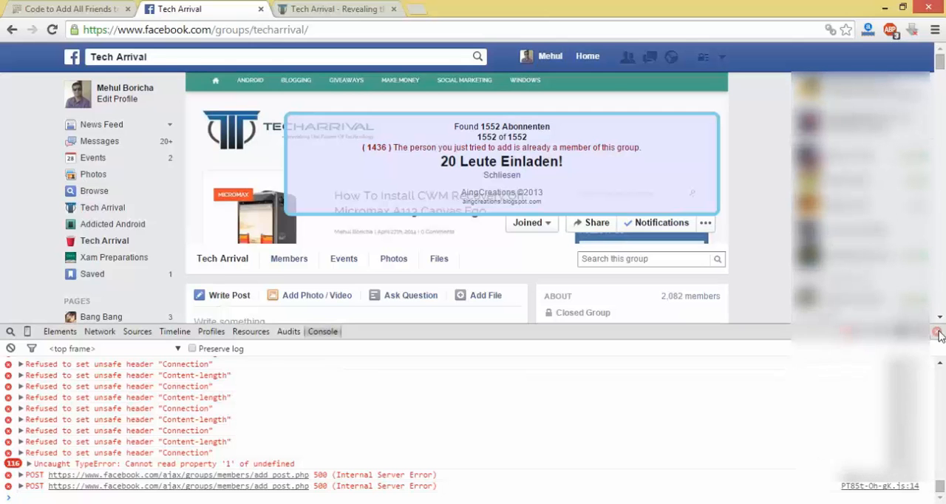
- Right-click on the left edge of the Tech Arrival group page
{"action": "right_click", "coordinate": [11, 162]}
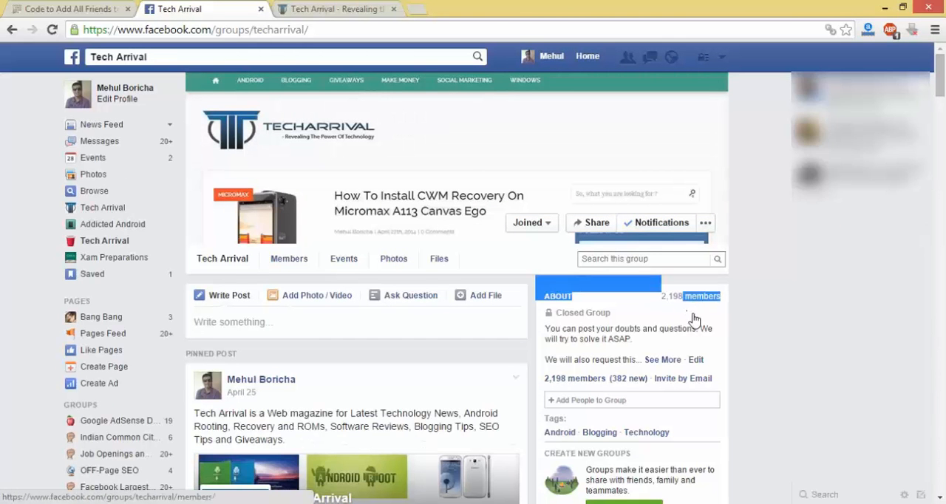
{"action": "mouse_move", "coordinate": [739, 321]}
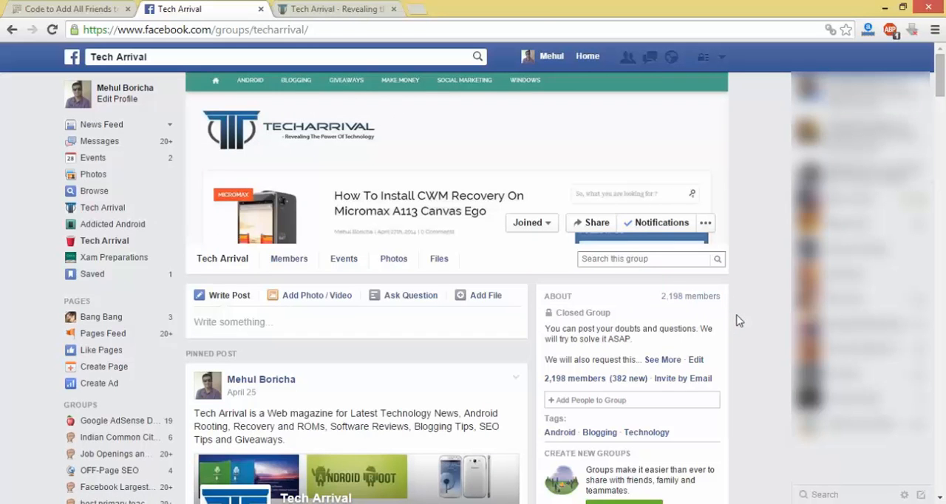